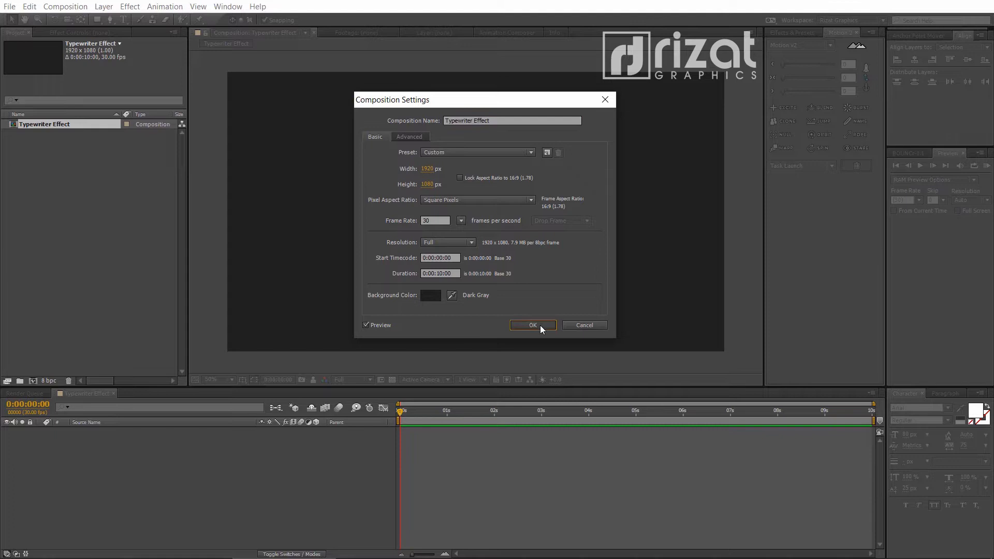
Step: Create the 1920×1080 'Typewriter Effect' composition and type the text TYPEWRITER EFFECT
click(532, 325)
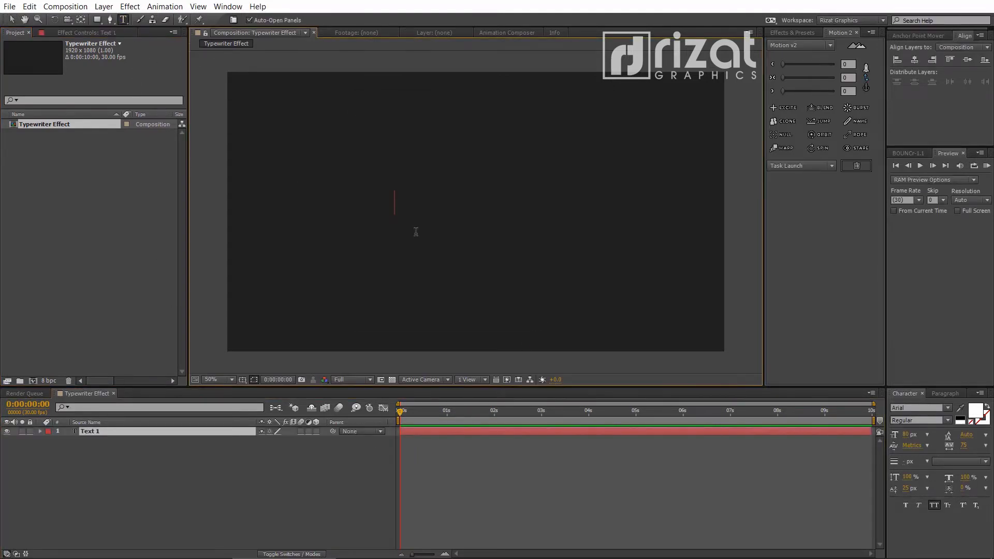
text(TYPEWRITER EFFECT)
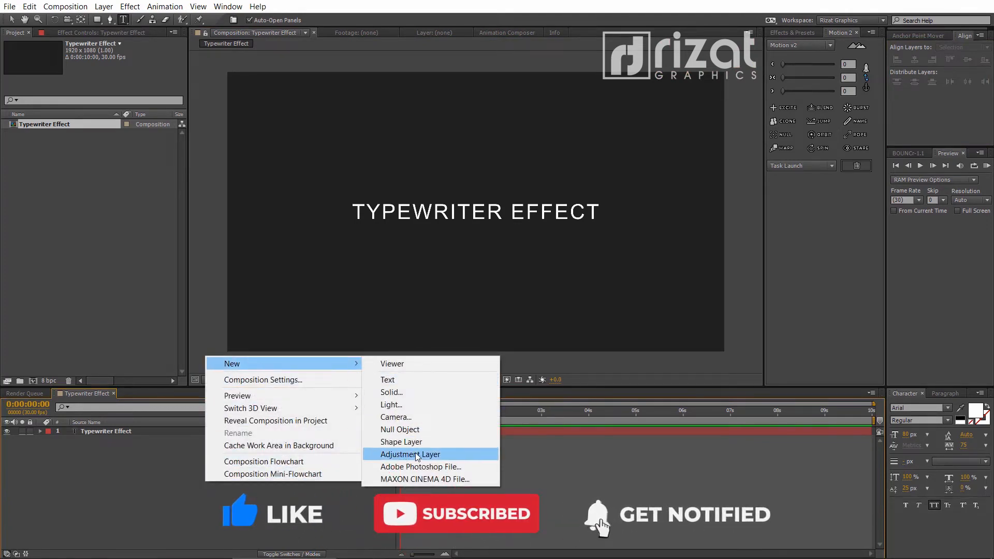
Step: Add an adjustment layer named 'Controls' and apply Slider Control effects to it
click(410, 454)
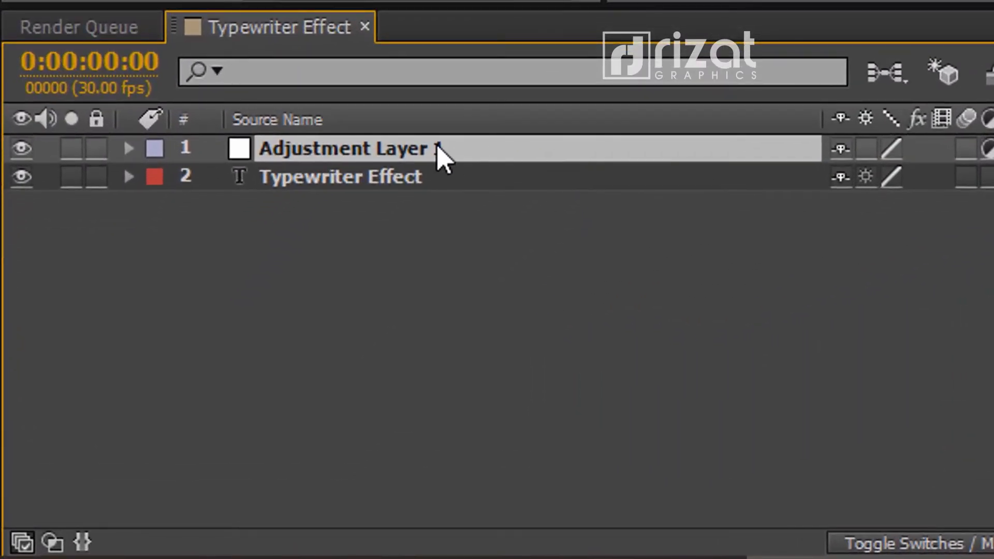
text(Controls)
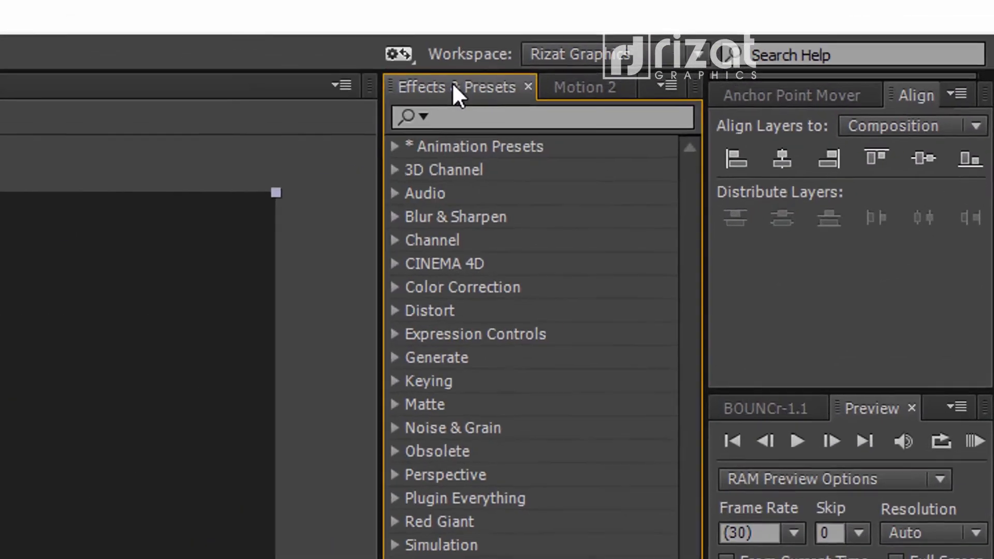
text(slider)
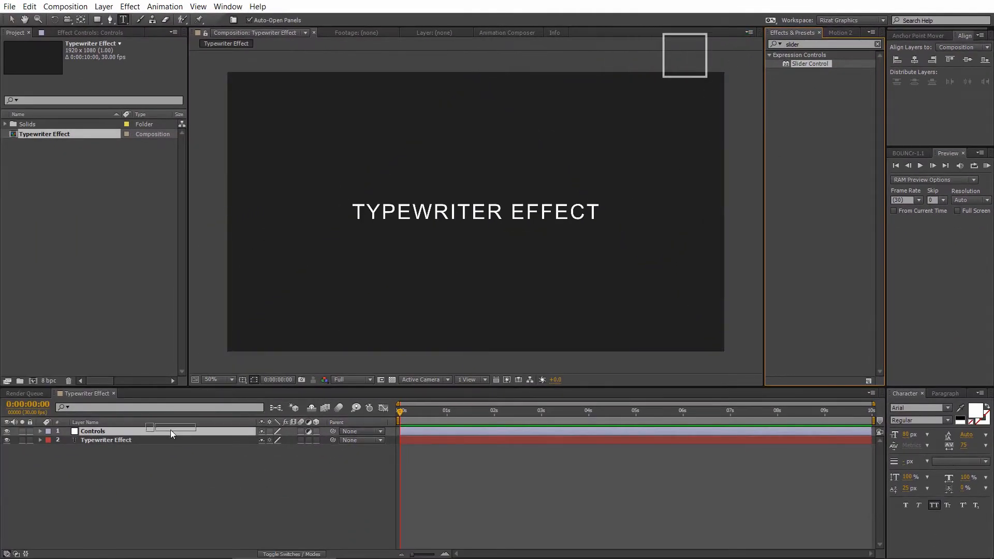
click(93, 431)
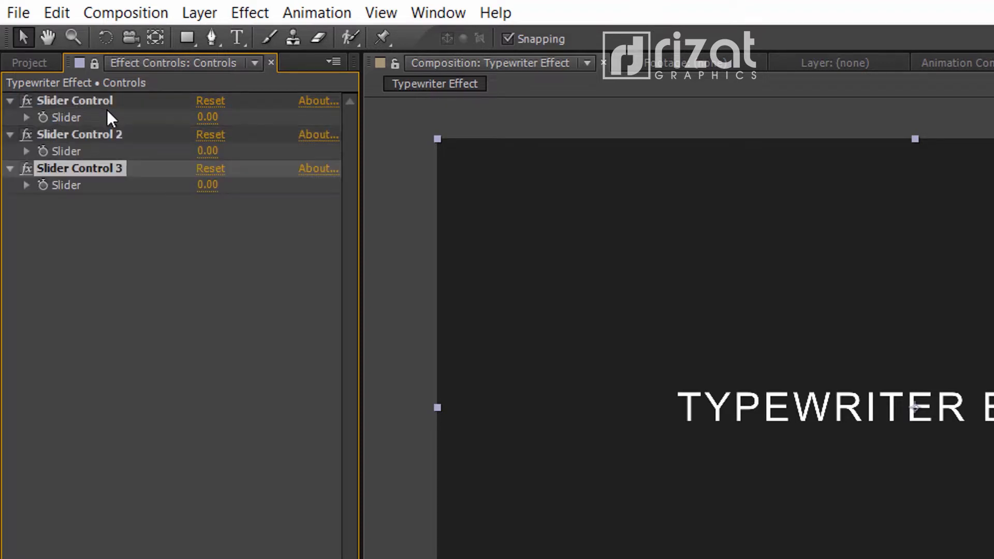
Step: Rename the three Slider Control effects to Speed, Blinking Speed and Start At
click(74, 100)
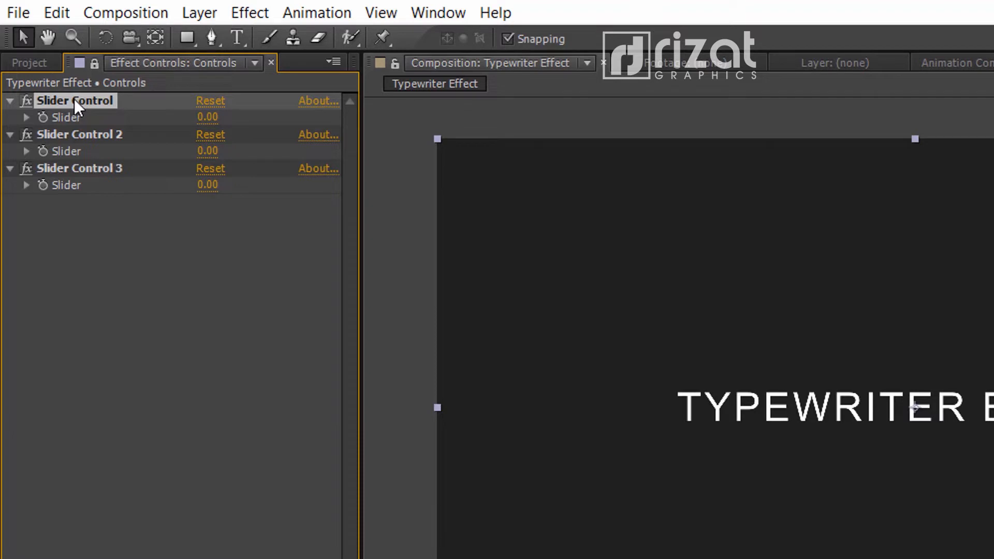
text(Speed)
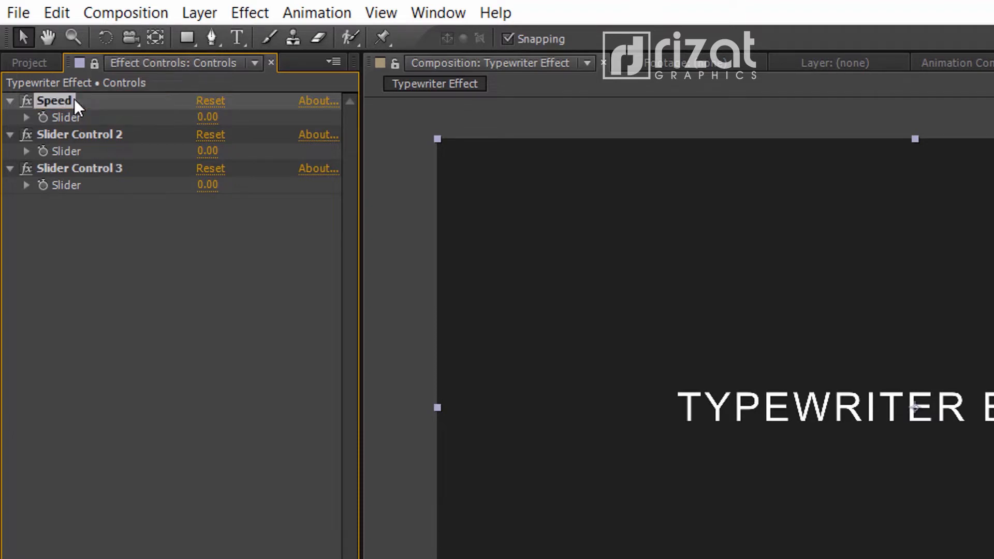
double_click(79, 133)
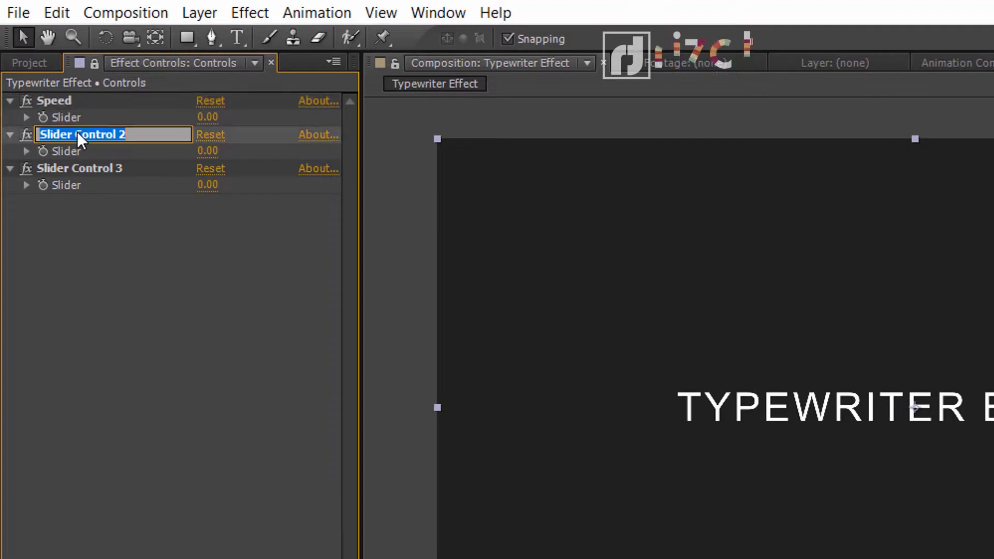
text(Bl)
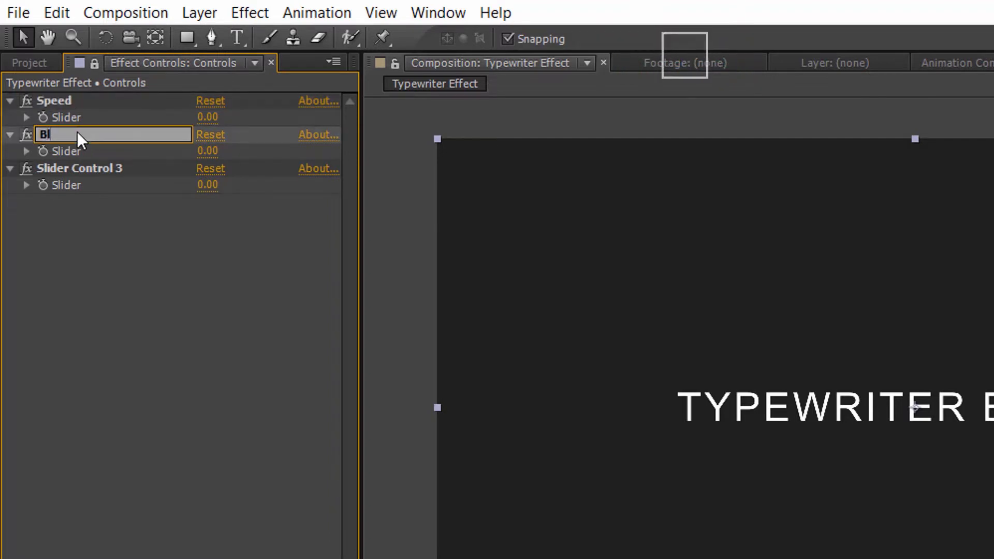
text(Blinking Speed)
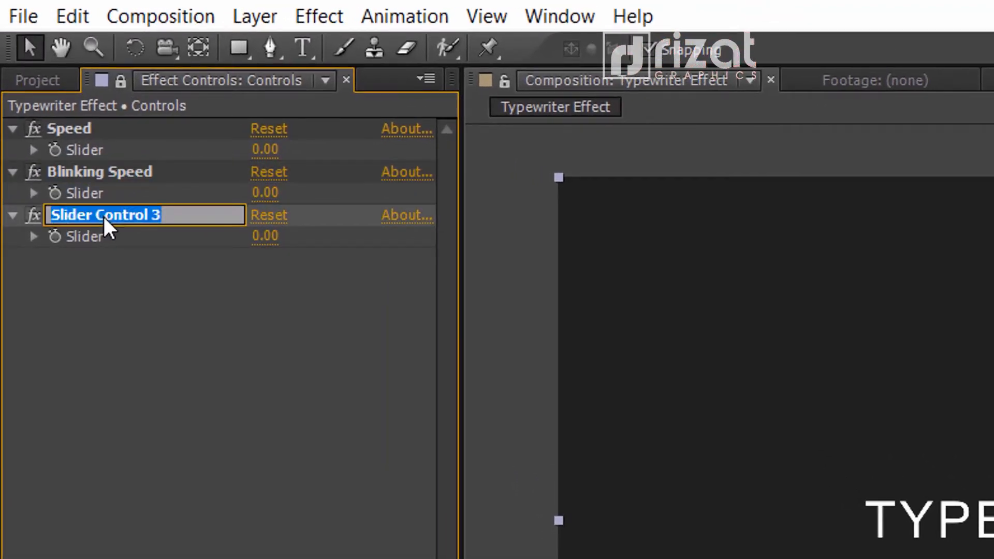
text(Start At)
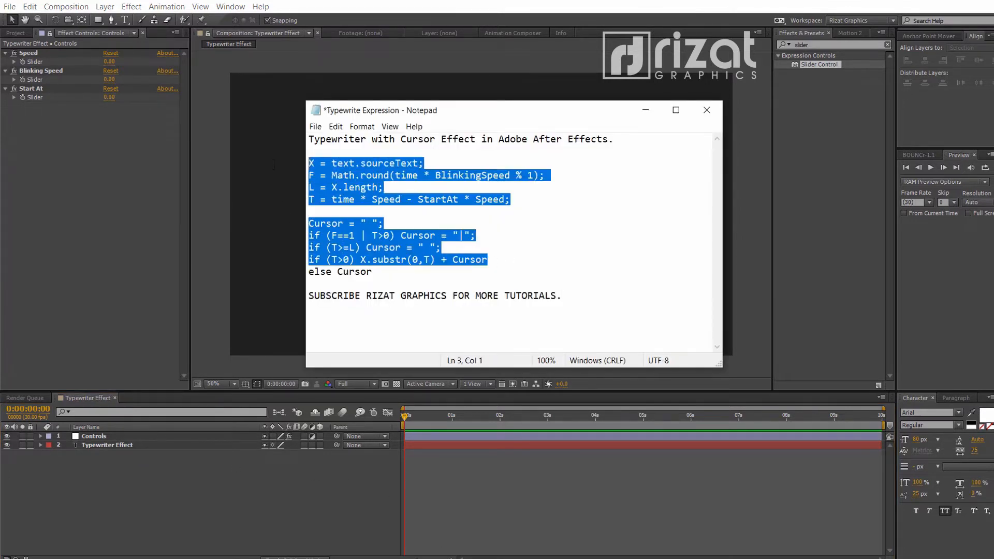
mouse_move(528, 221)
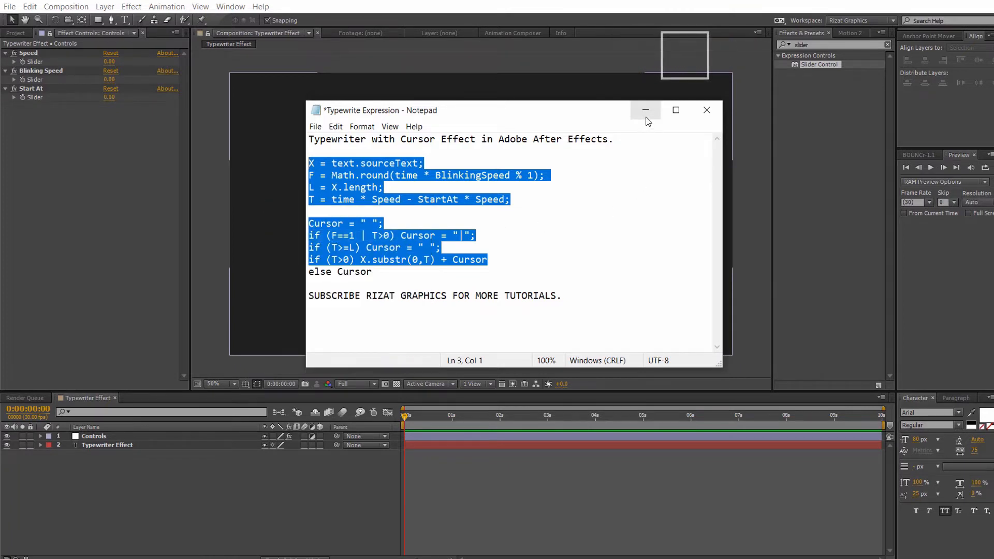
Step: Copy the typewriter expression from Notepad and minimize Notepad
click(645, 110)
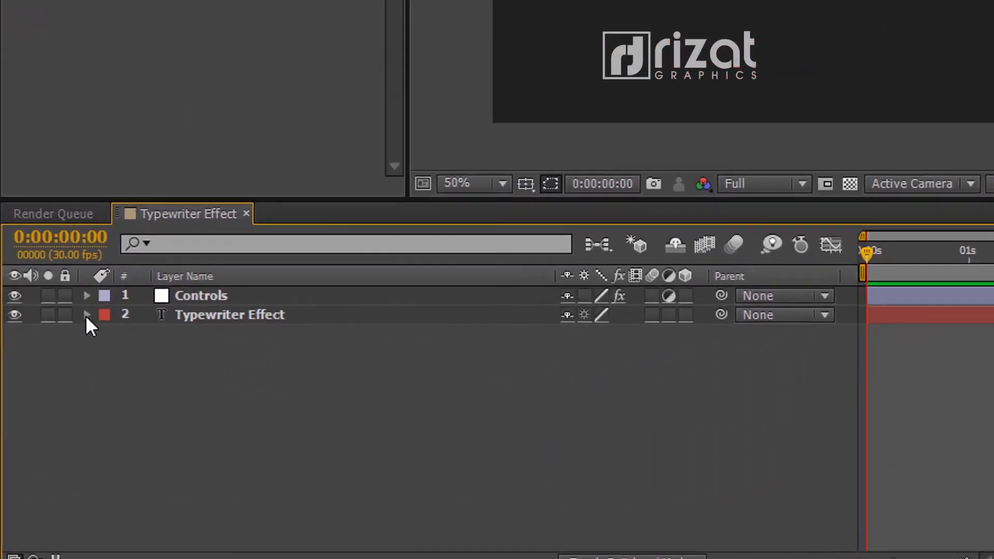
Step: Paste the typewriter expression into the text layer's Source Text and dismiss the BlinkingSpeed warning
click(87, 315)
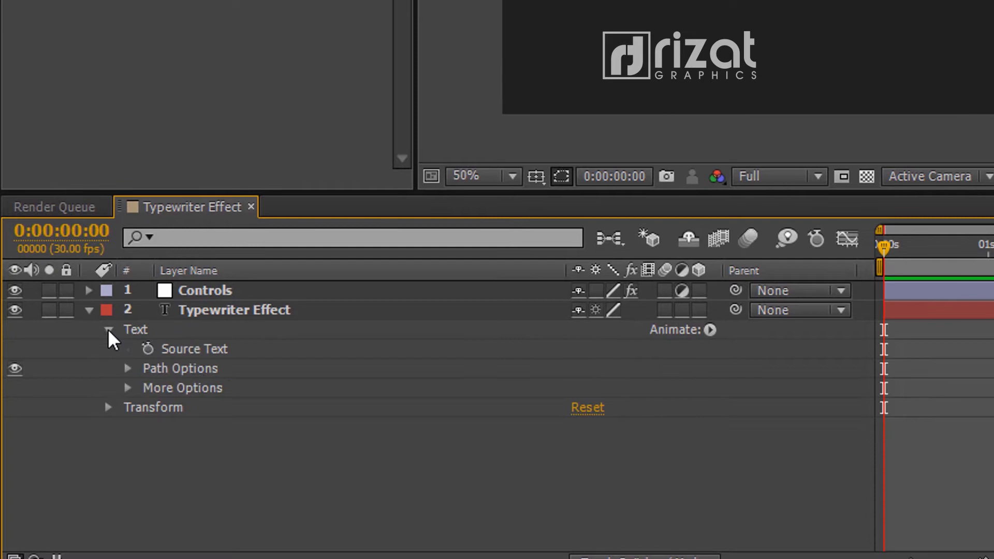
mouse_move(148, 349)
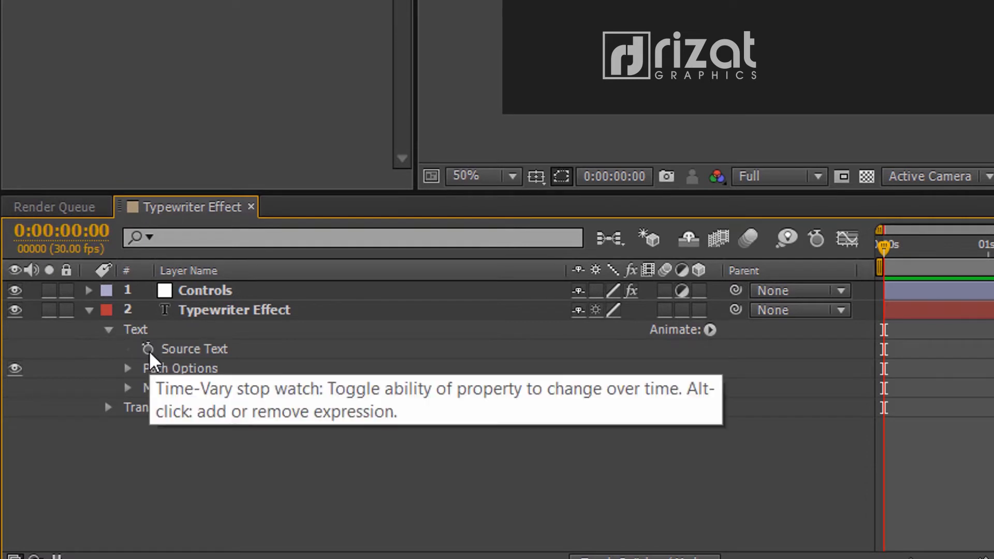
click(147, 349)
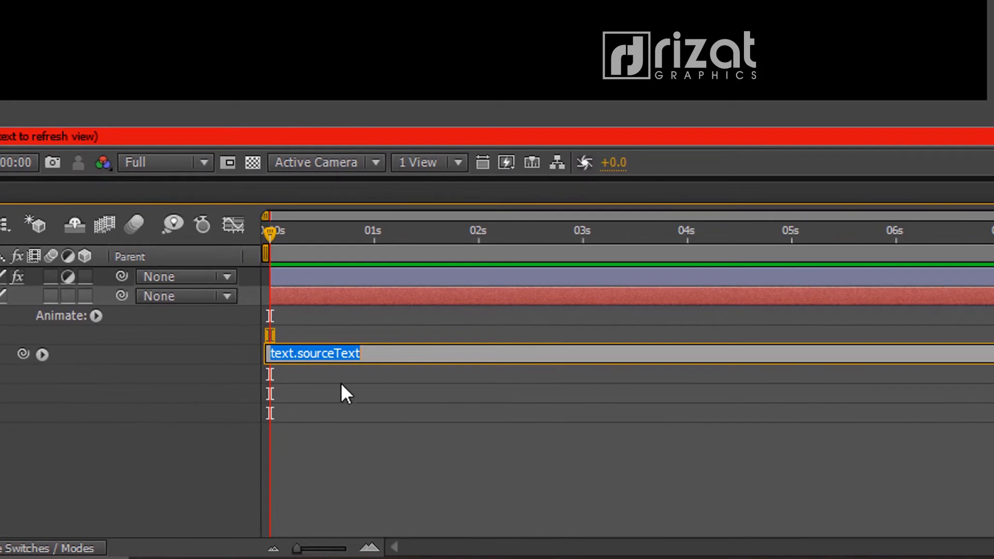
text(if (T>0) X.substr(0,T) + Cursor)
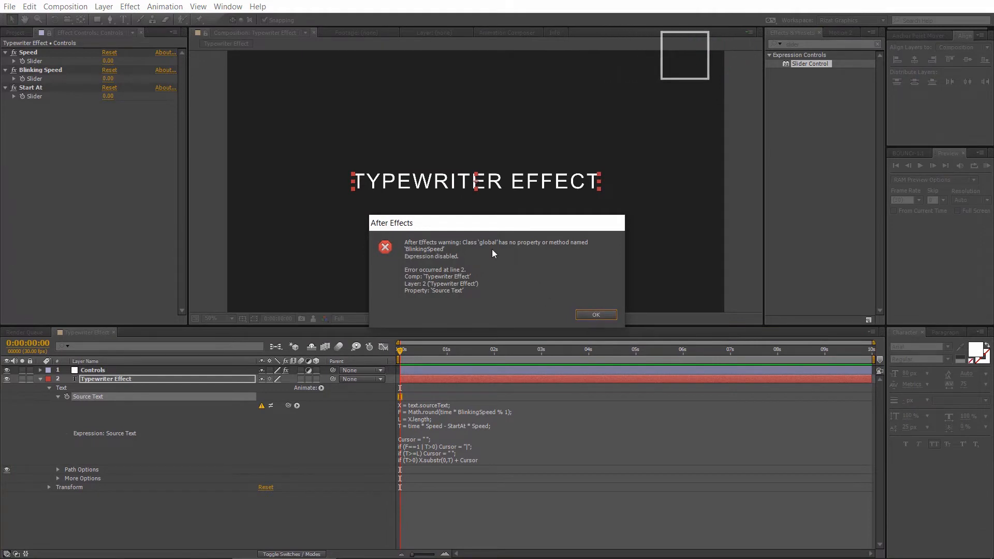
click(595, 315)
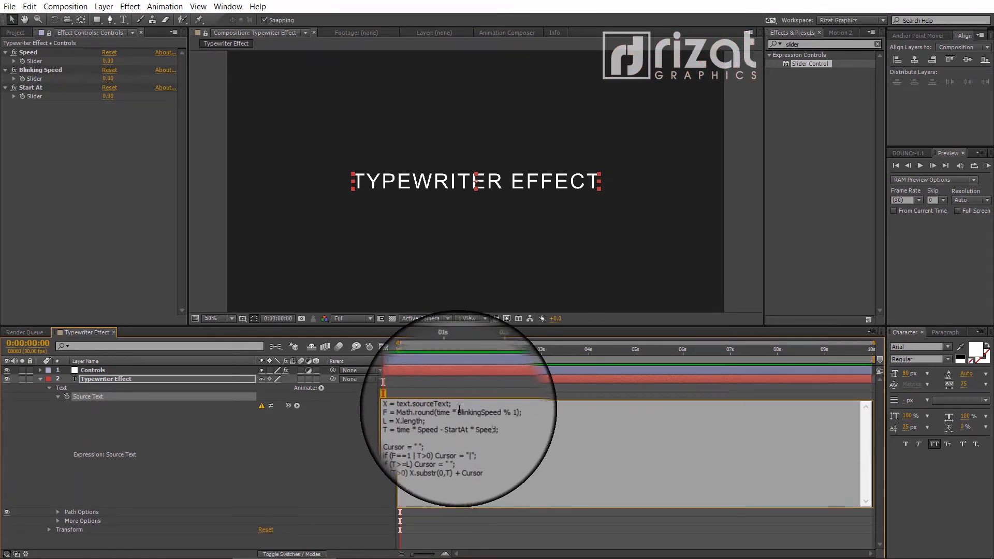
Step: Pick-whip the expression's BlinkingSpeed, Speed and StartAt names to the Controls layer's sliders
double_click(470, 412)
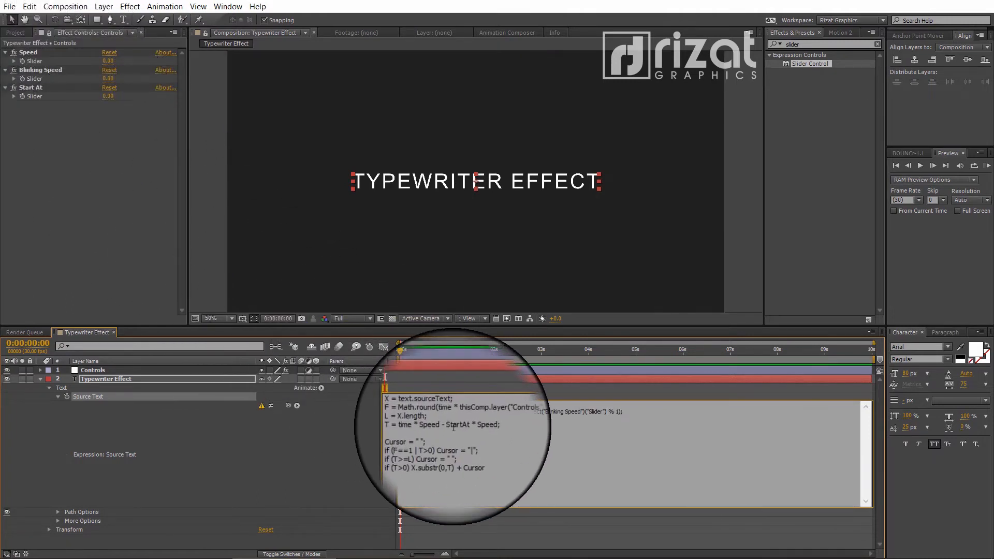
double_click(451, 424)
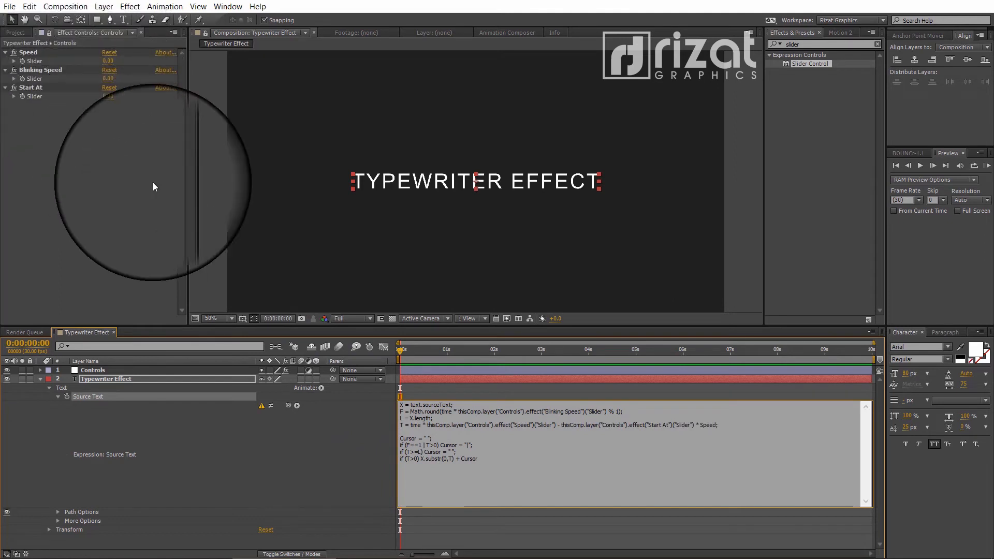
double_click(706, 424)
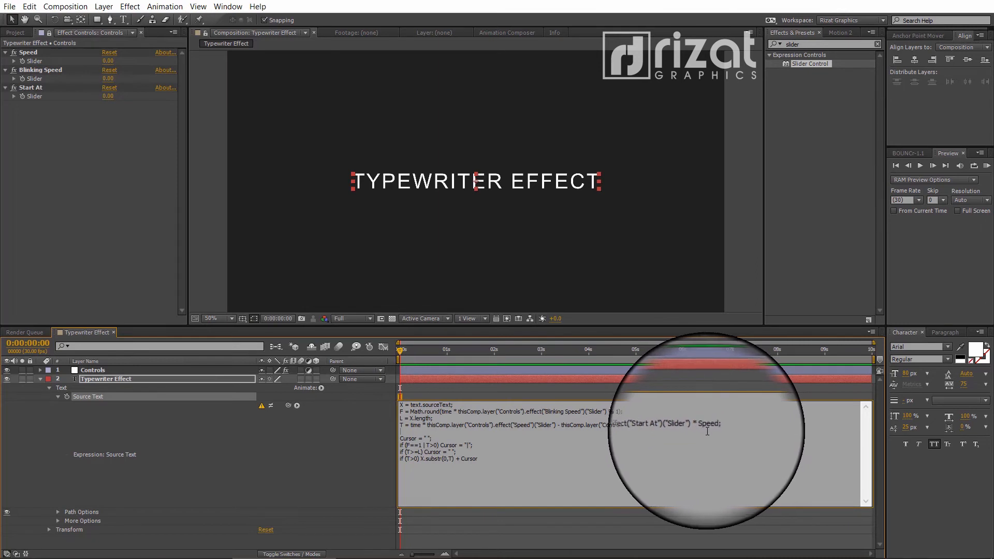
double_click(710, 423)
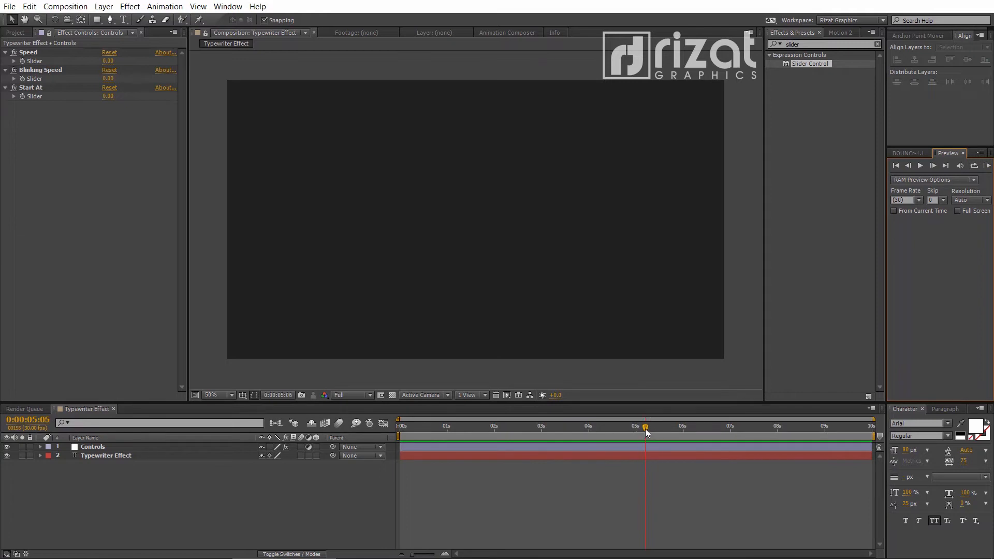
Step: Move the time indicator to about 5 s, then set Speed to 5 and Blinking Speed to 3
drag(645, 426, 635, 427)
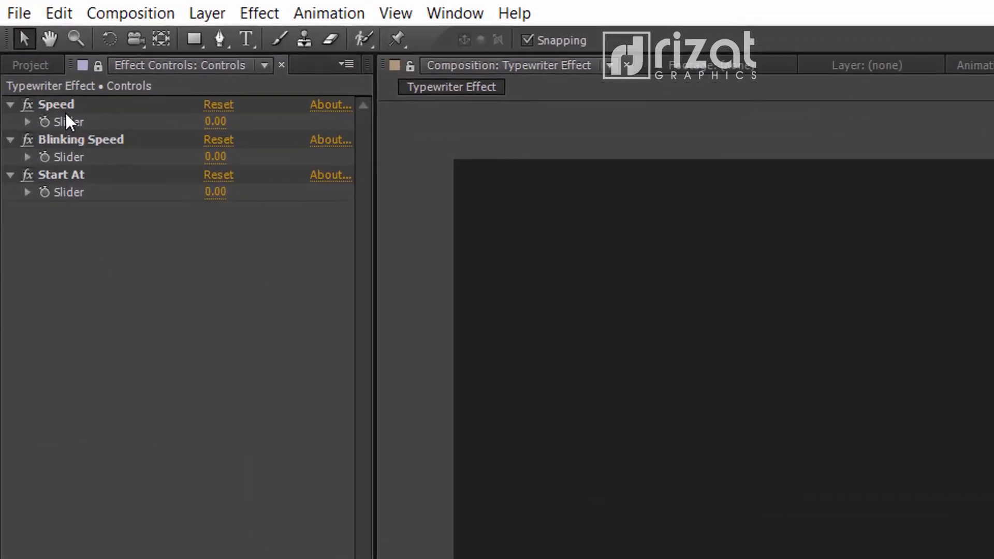
double_click(215, 124)
text(5)
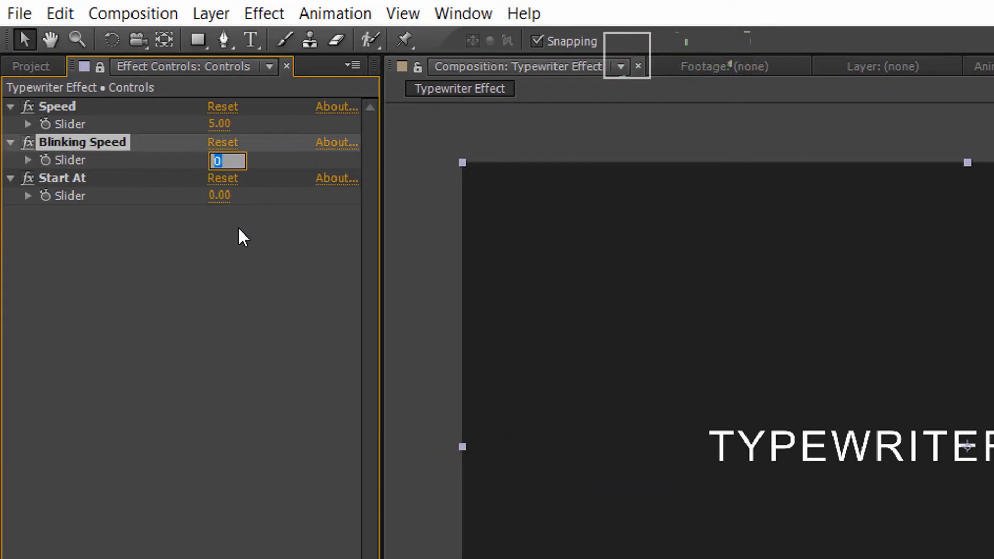
text(3.00)
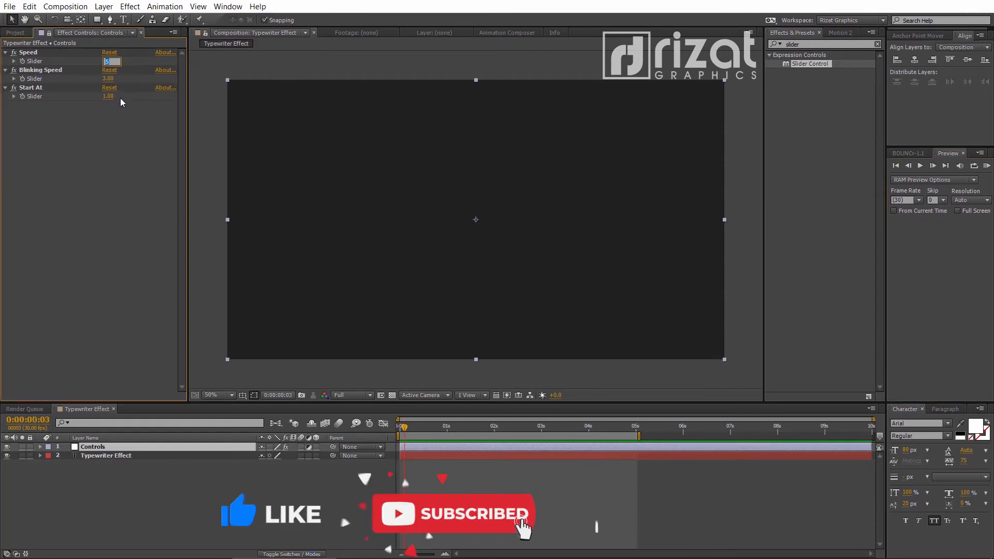
Step: Change Speed to 8 and Blinking Speed to 5, then RAM-preview the typing animation
text(2.00)
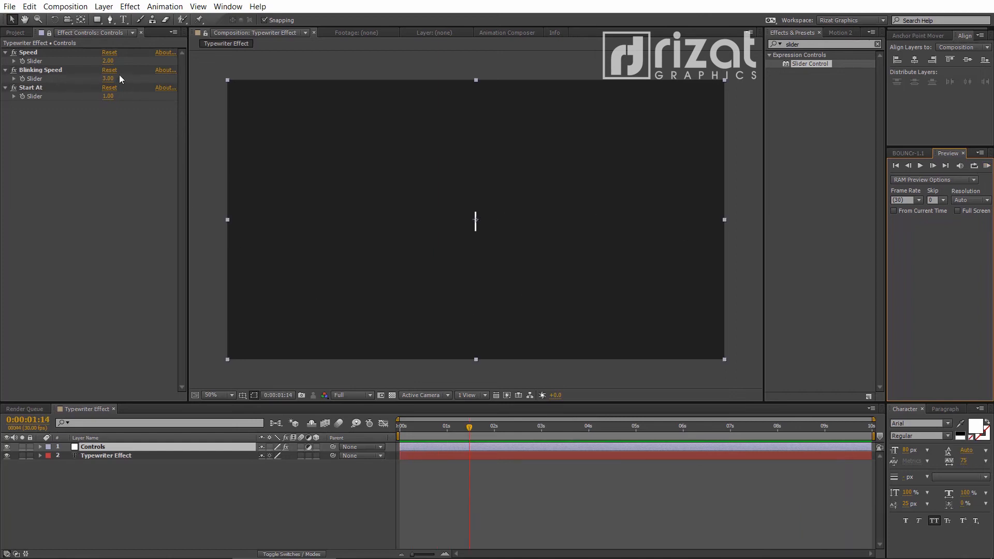
double_click(107, 61)
text(15)
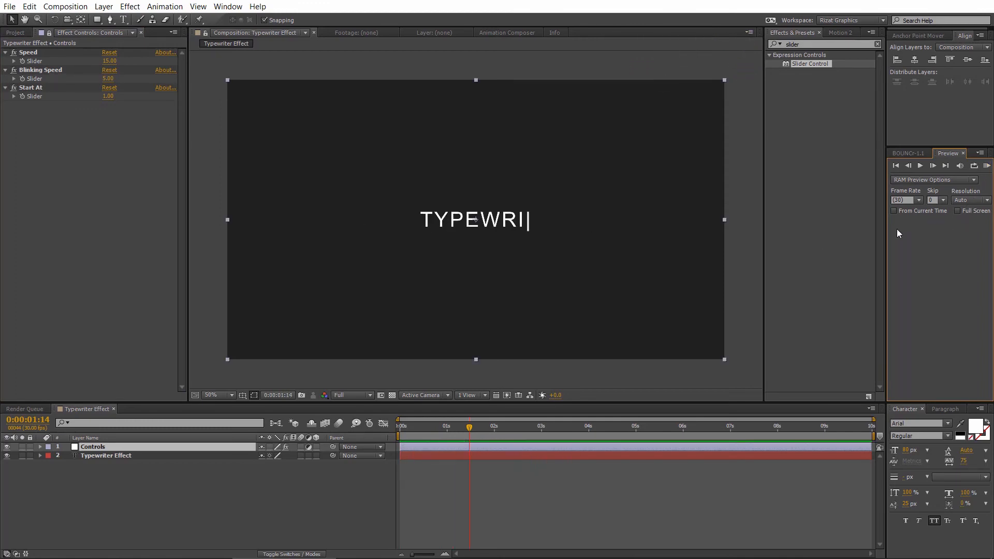
double_click(108, 61)
text(8)
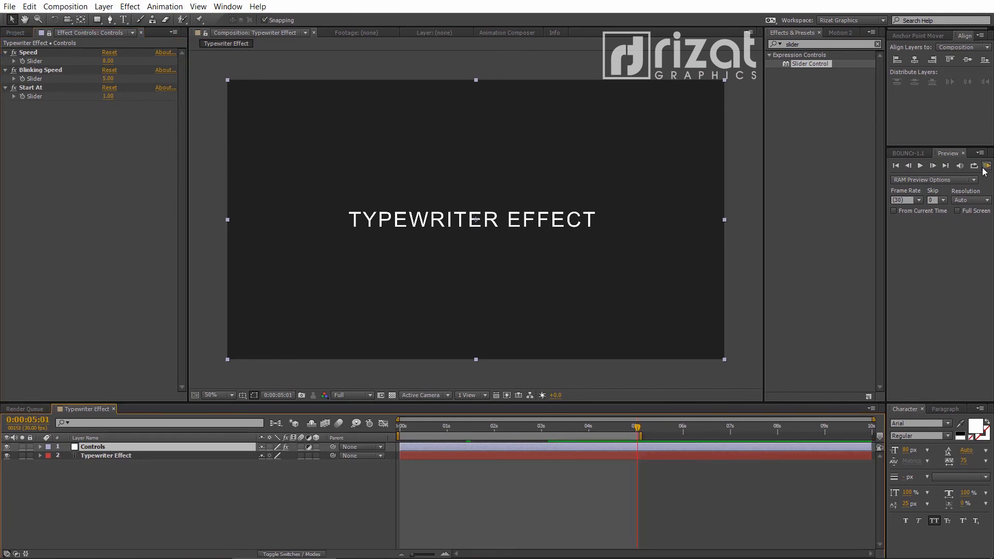
click(985, 166)
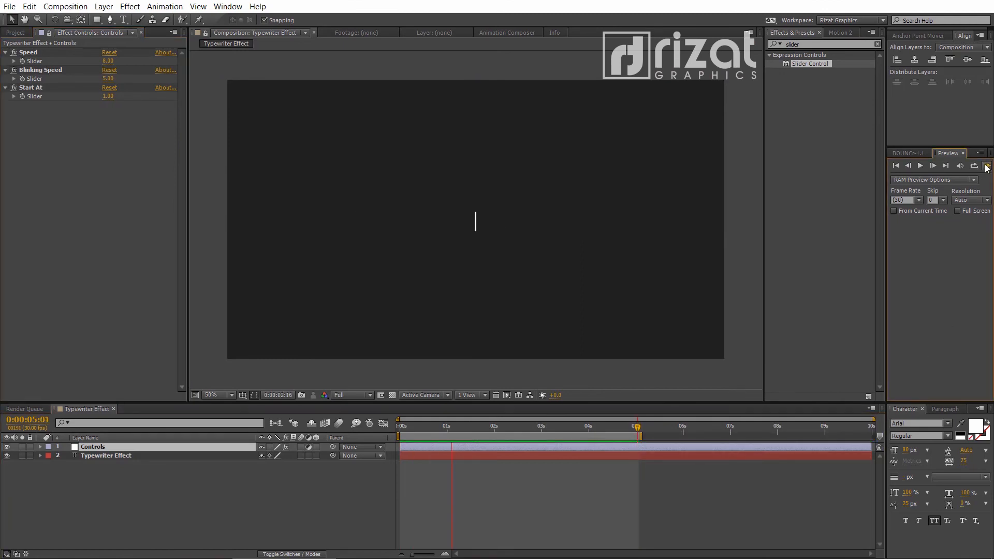